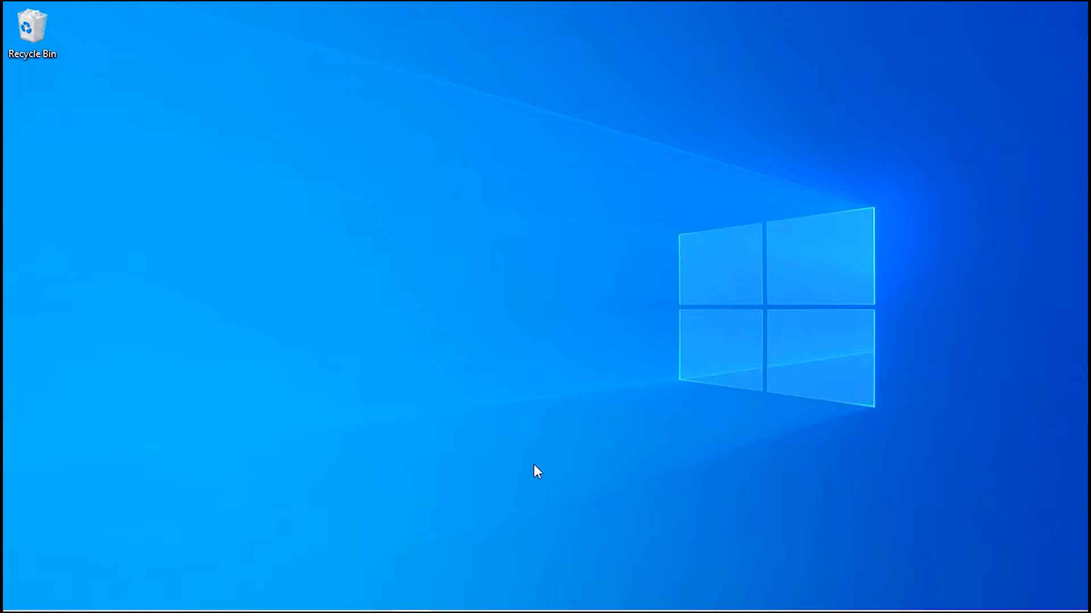
mouse_move(590, 552)
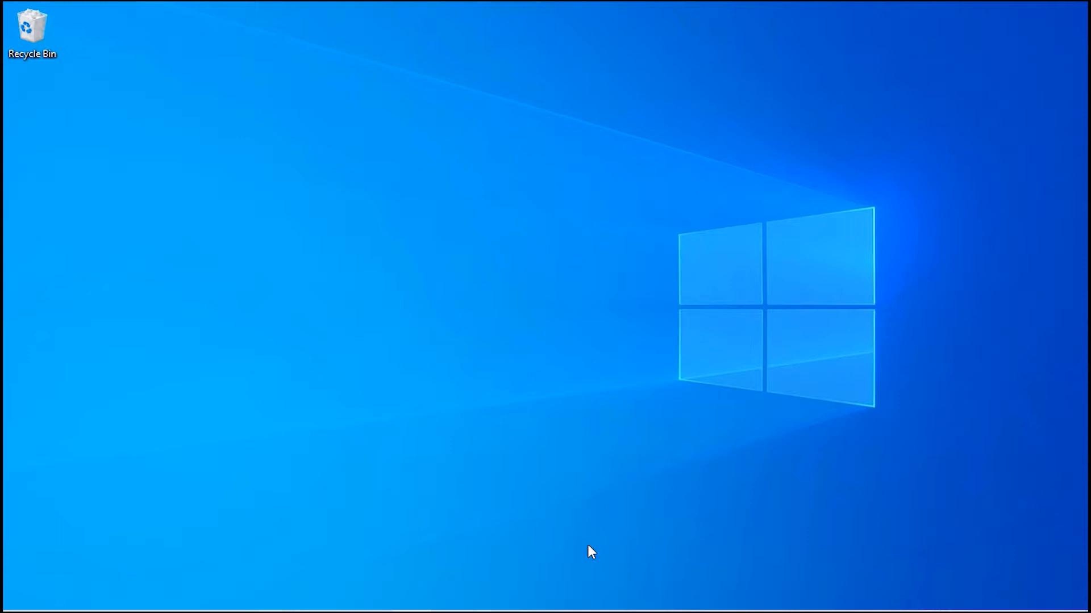
Step: Search 'con' from Start and launch Control Panel's Hardware and Sound page
text(con)
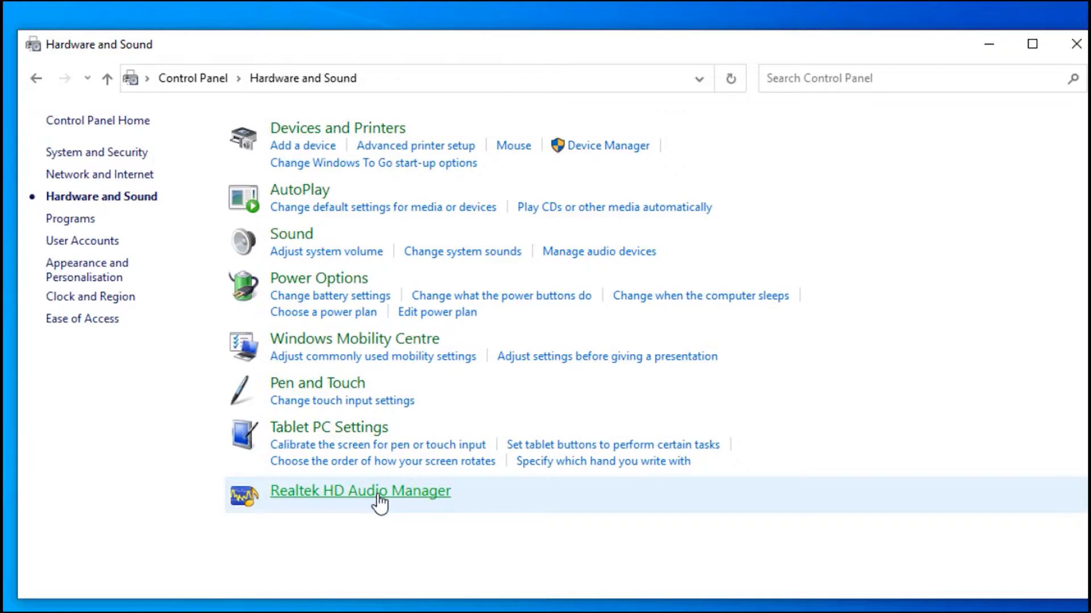
Step: Launch Realtek HD Audio Manager from the Hardware and Sound links
click(360, 491)
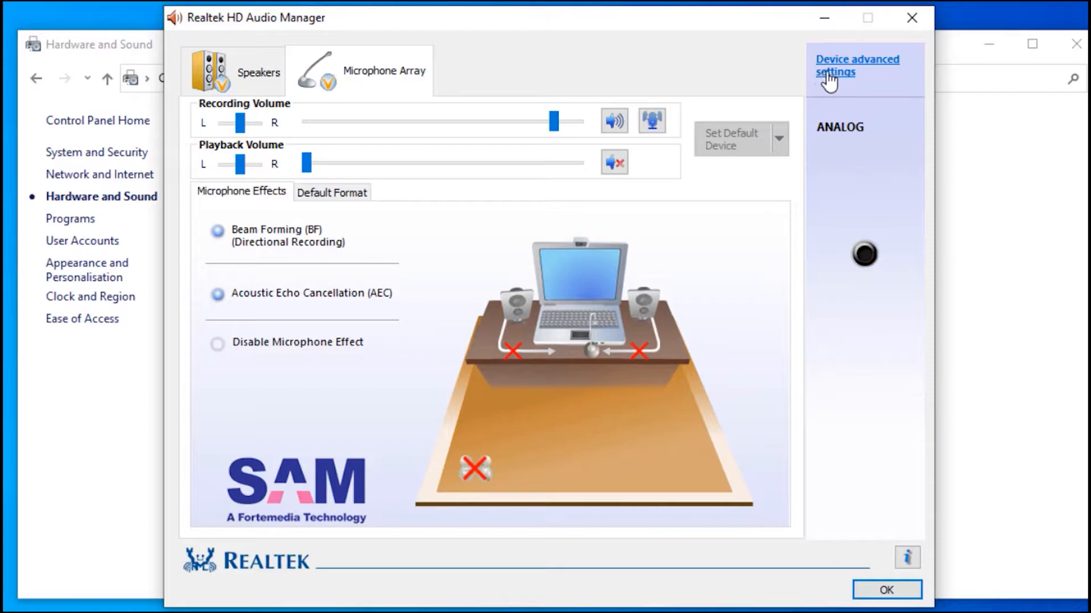
Step: In Device advanced settings, choose 'Separate all input jacks as independent input devices' and confirm
click(857, 65)
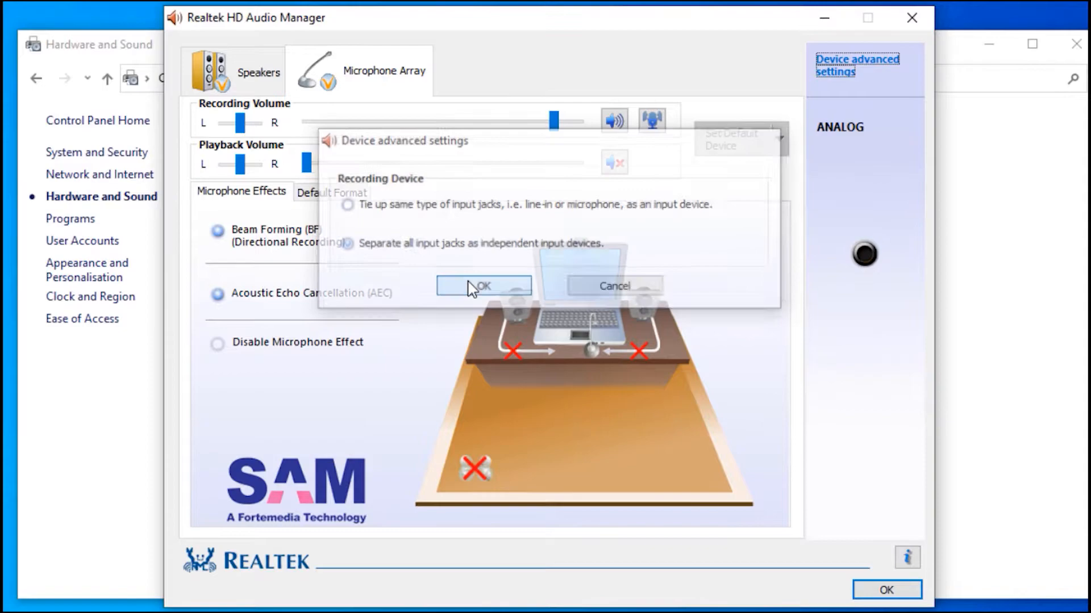
click(483, 286)
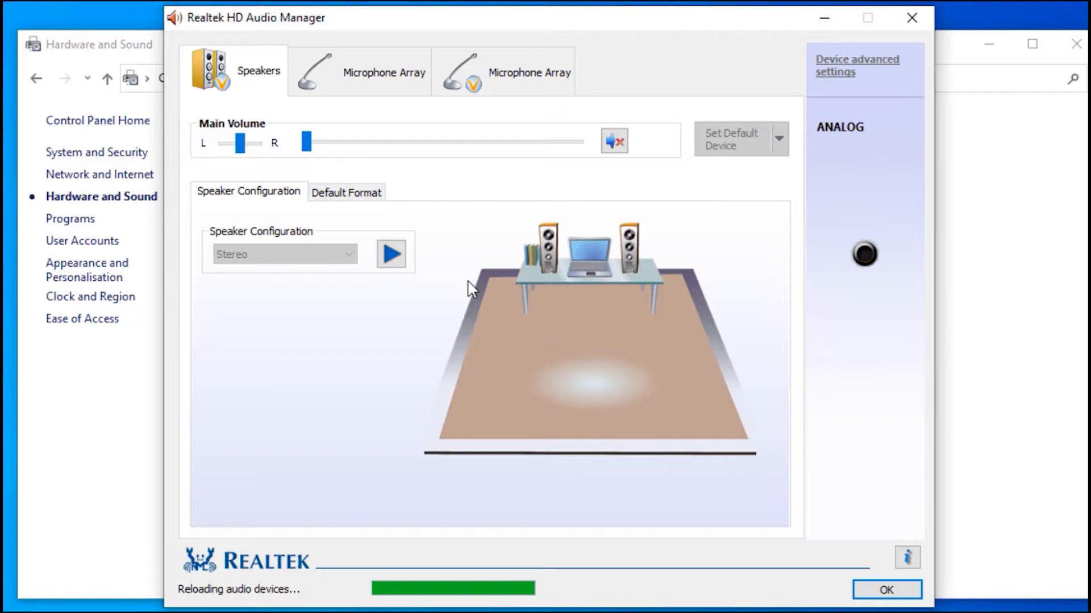
Step: Set Microphone Array as the default recording device and close the manager with OK
click(349, 72)
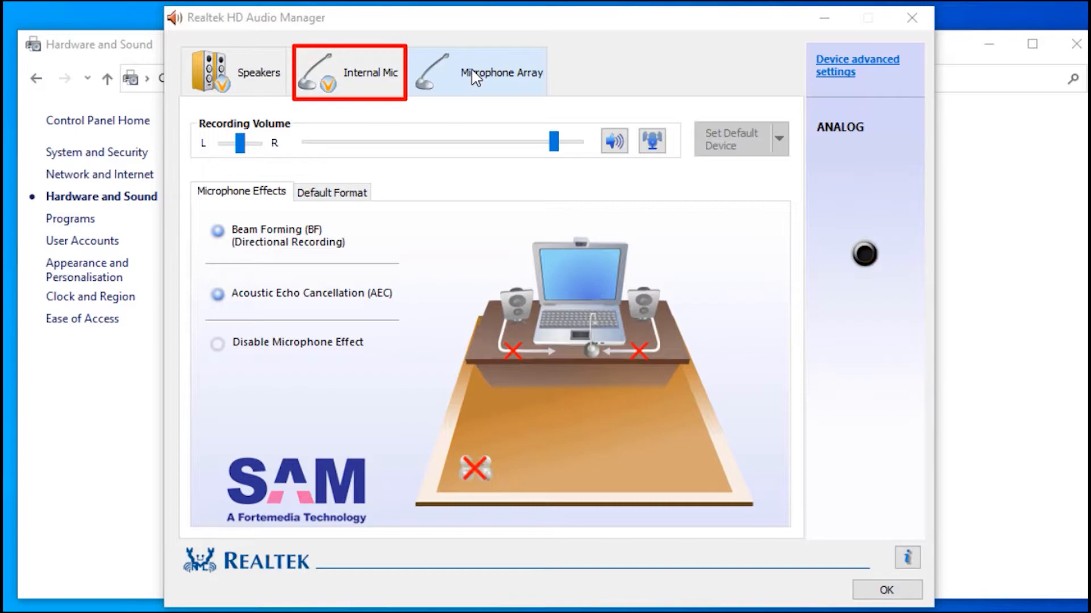
click(499, 71)
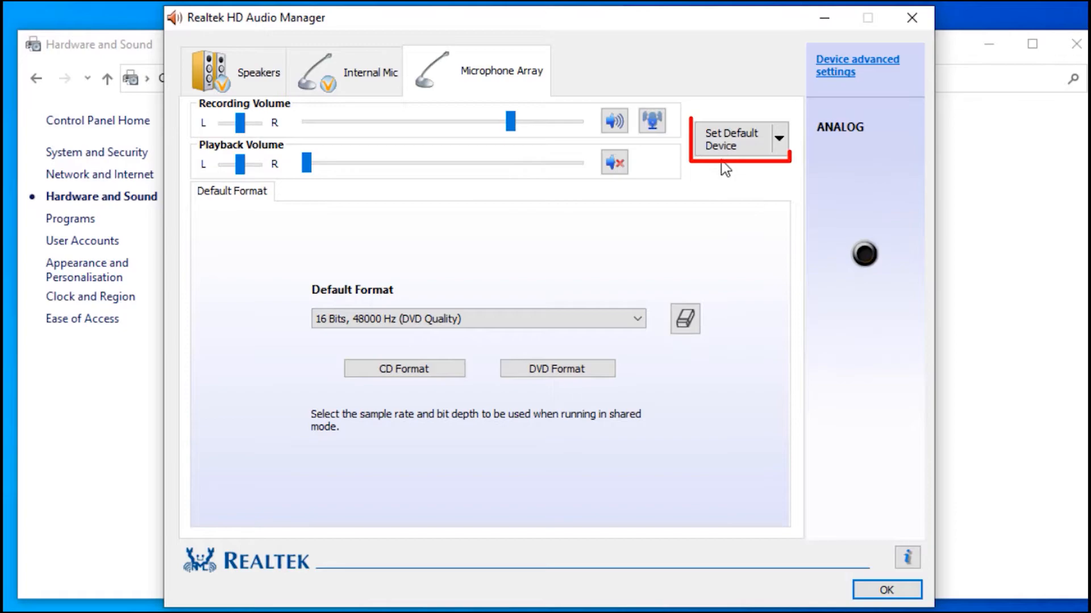
click(731, 139)
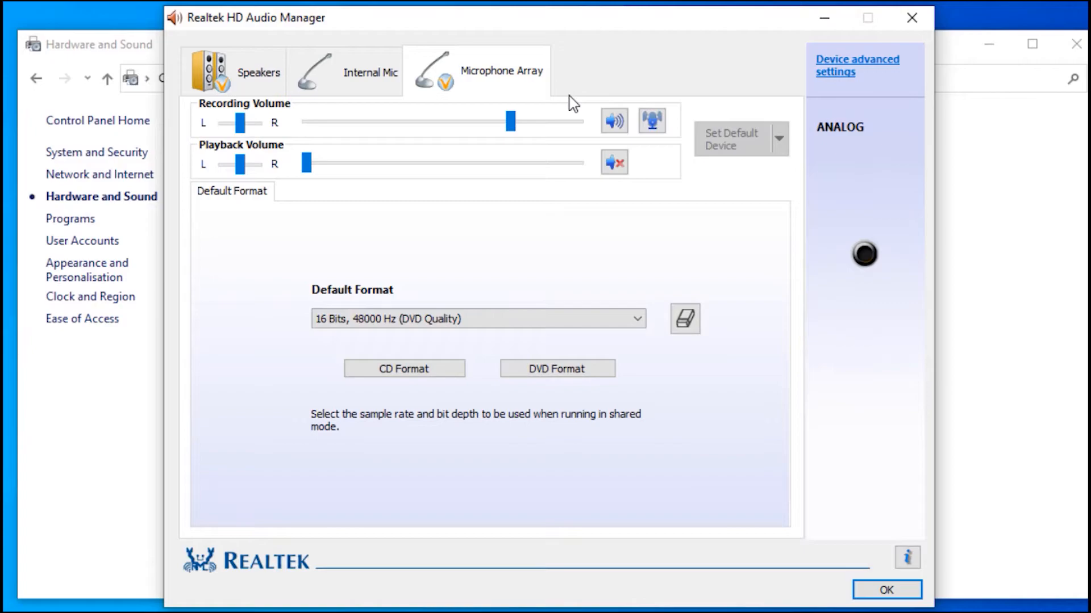
mouse_move(886, 589)
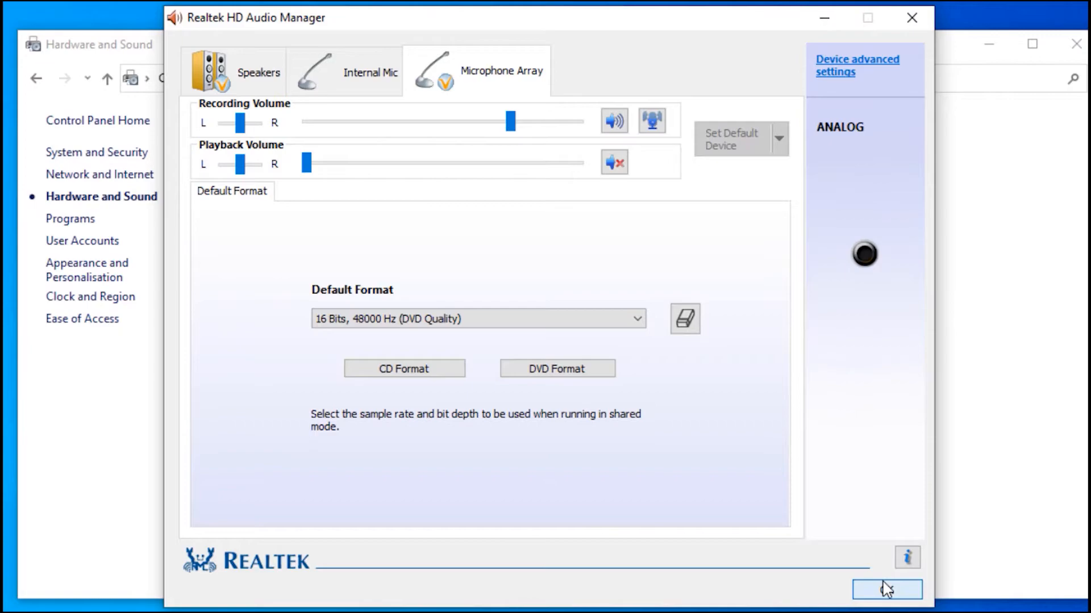
click(886, 589)
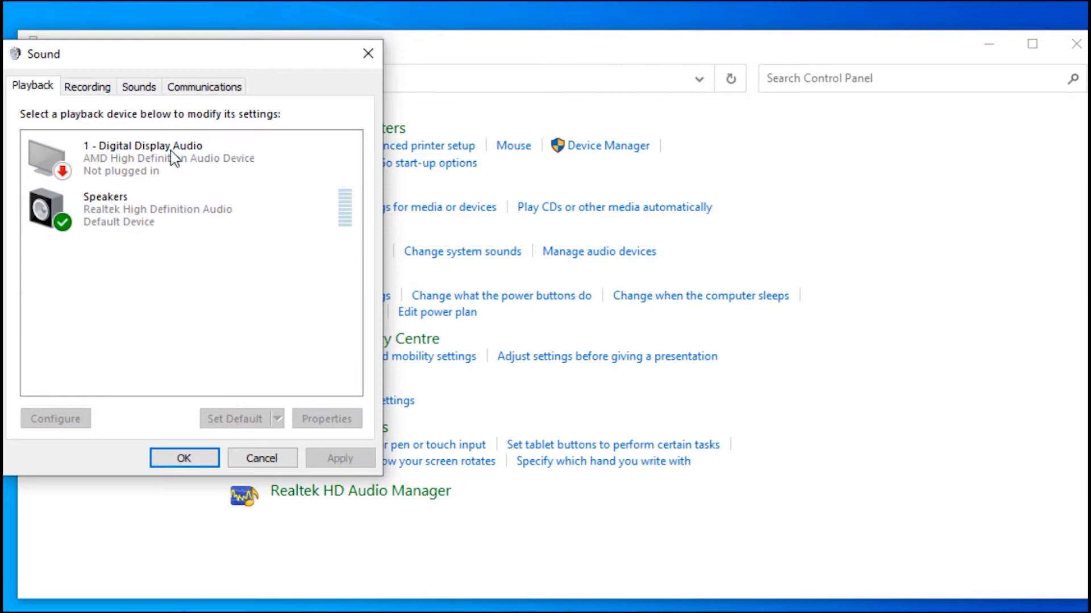
Step: Show the Recording devices list confirming Microphone Array as Default Device
click(87, 87)
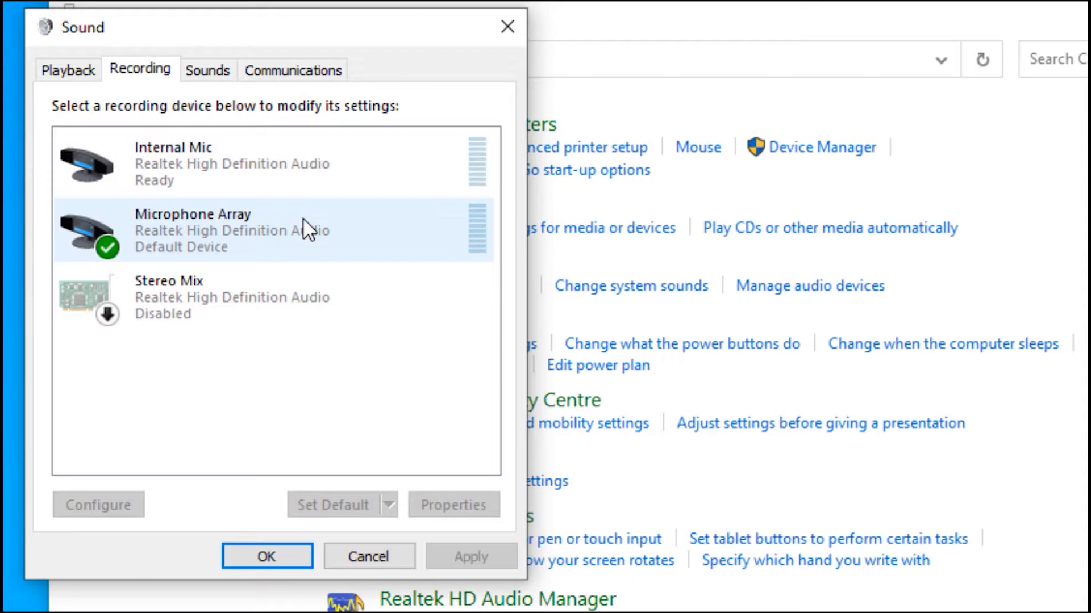
text(external)
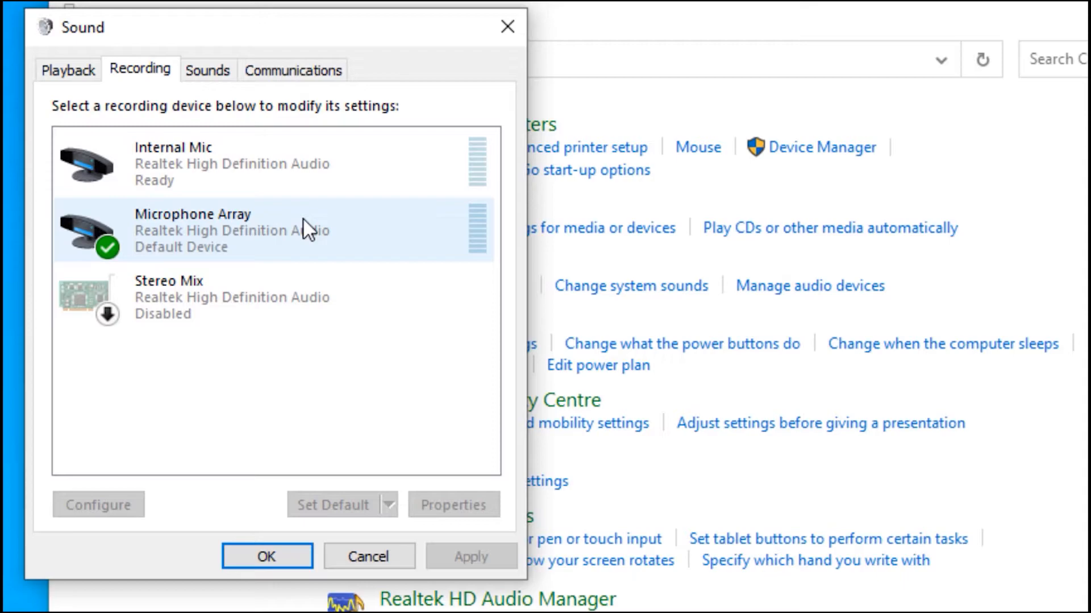